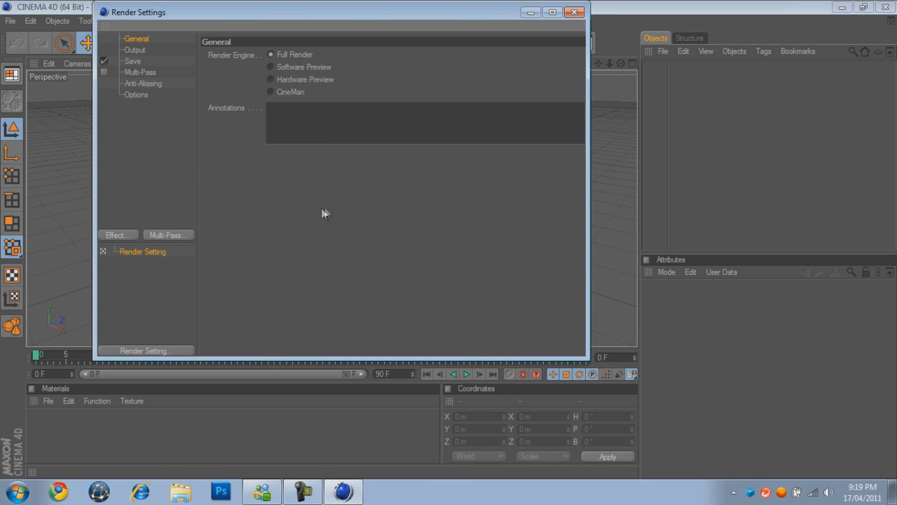
Apply the HDV/HDTV 720 29.97 output preset (1280×720 pixels).
left_click(135, 50)
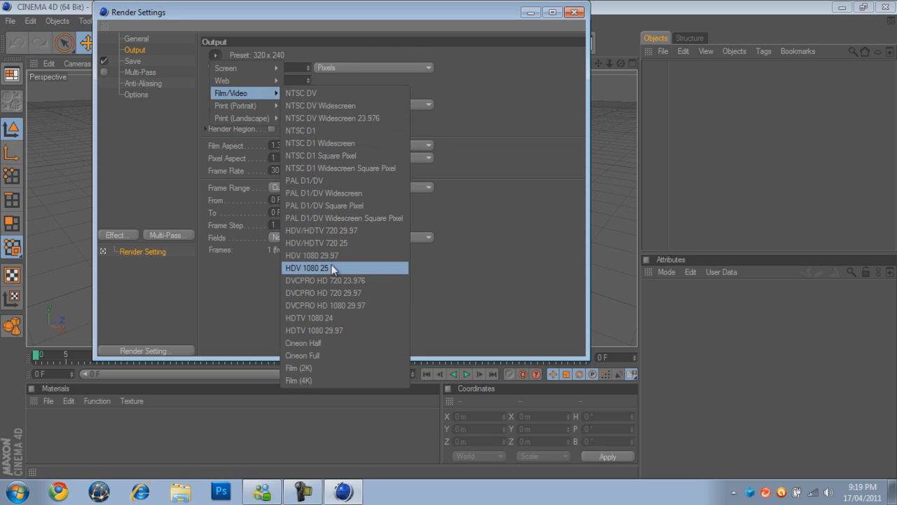
mouse_move(316, 231)
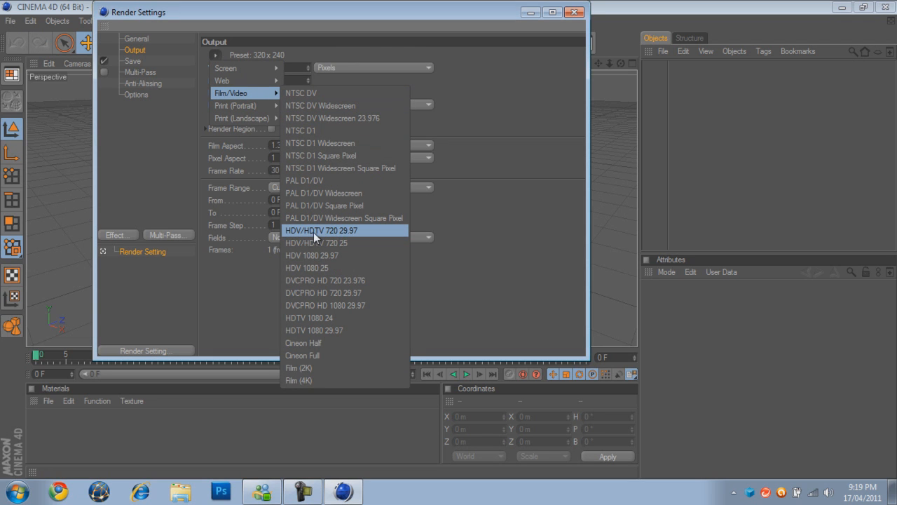
mouse_move(344, 238)
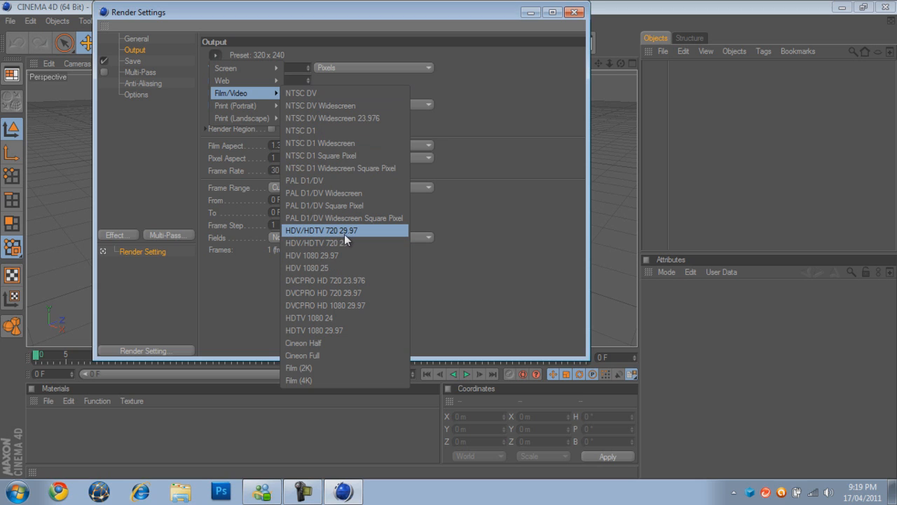
left_click(322, 229)
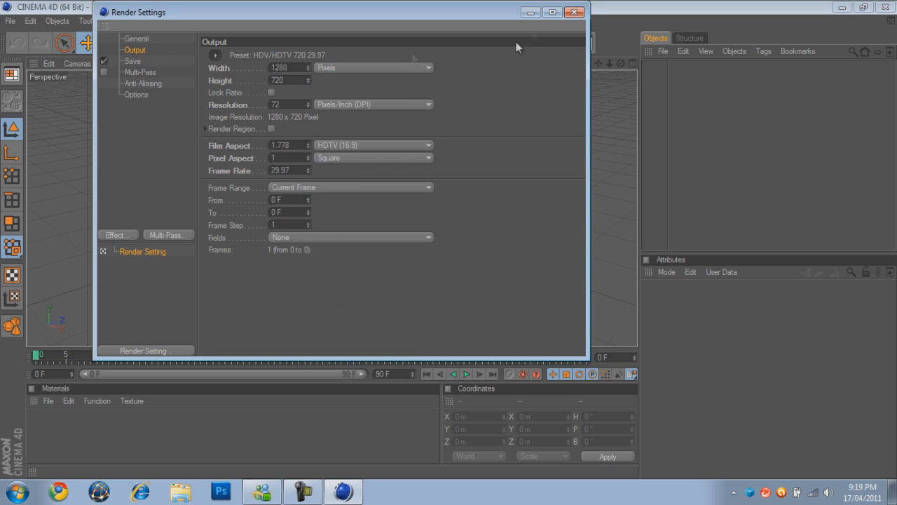
Save renders as PNG with an alpha channel, then close Render Settings.
left_click(132, 61)
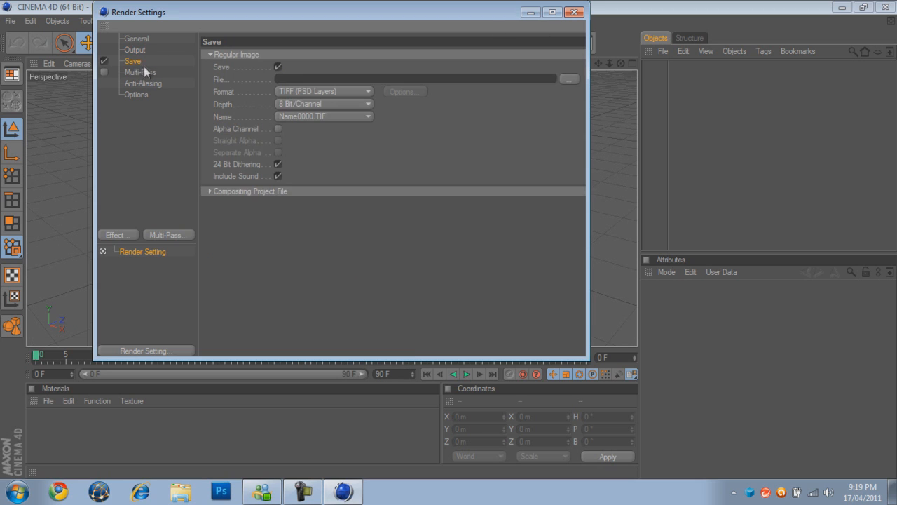
mouse_move(322, 98)
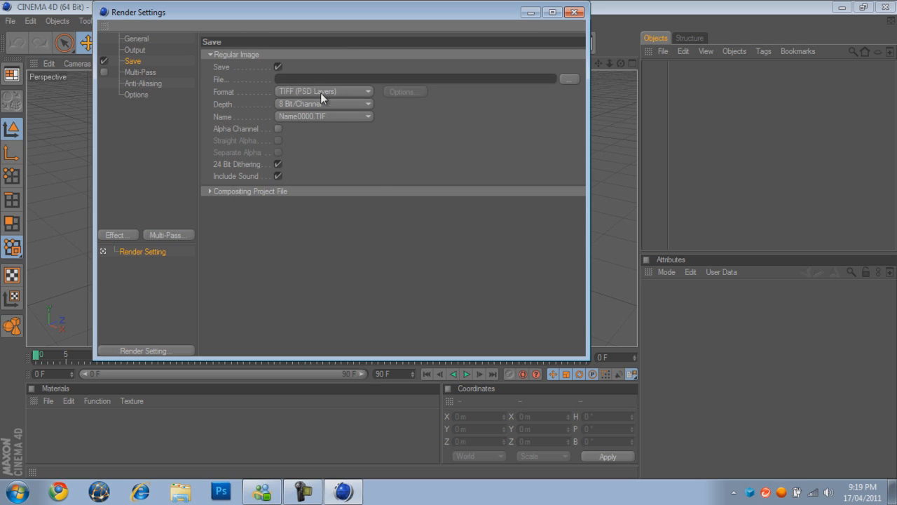
left_click(323, 91)
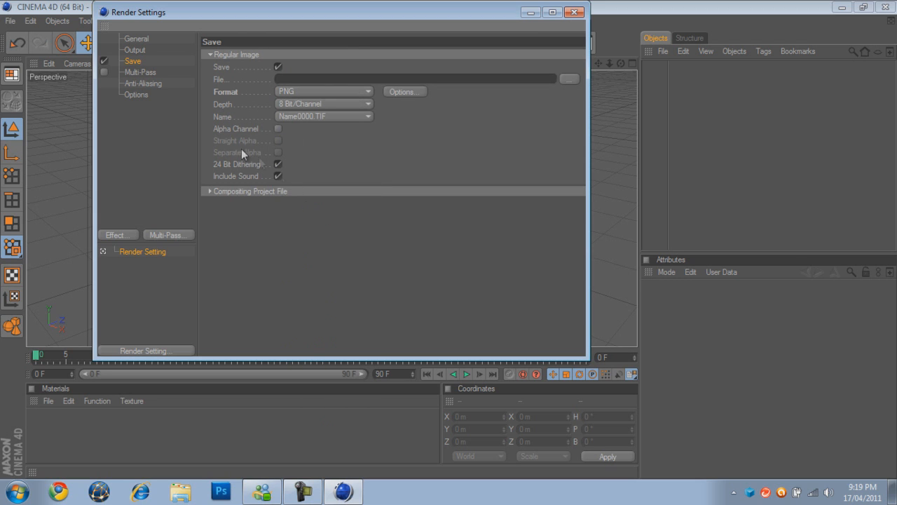
left_click(279, 128)
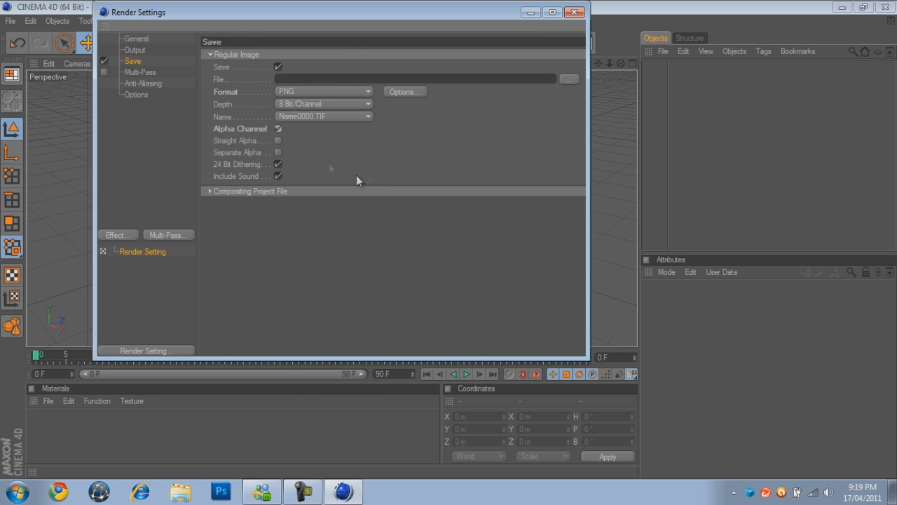
left_click(569, 79)
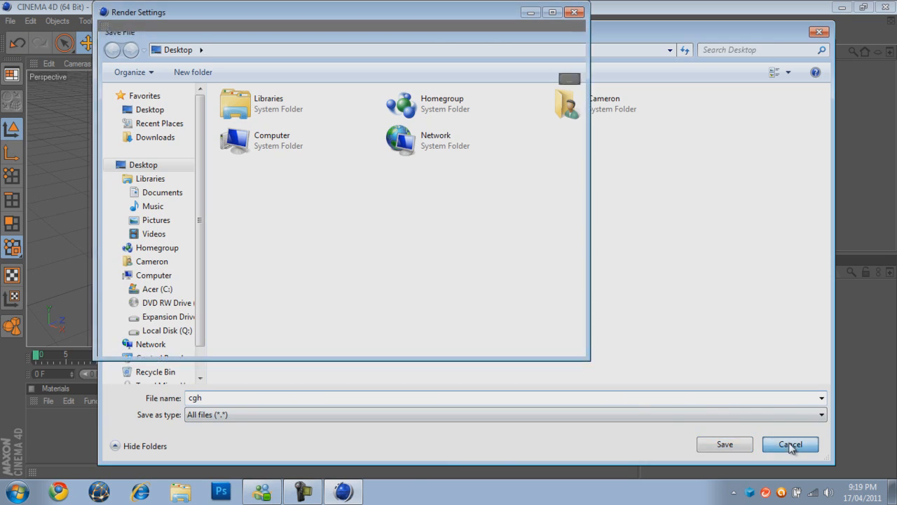
left_click(790, 444)
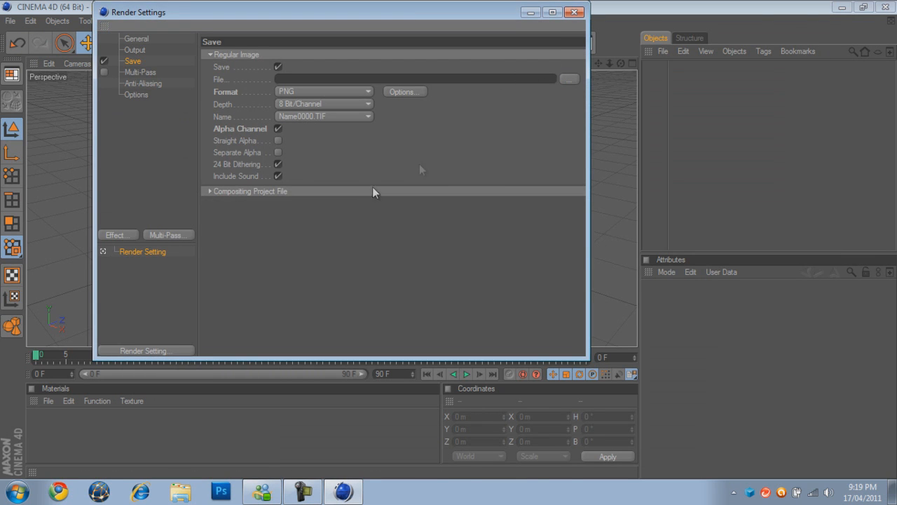
left_click(574, 12)
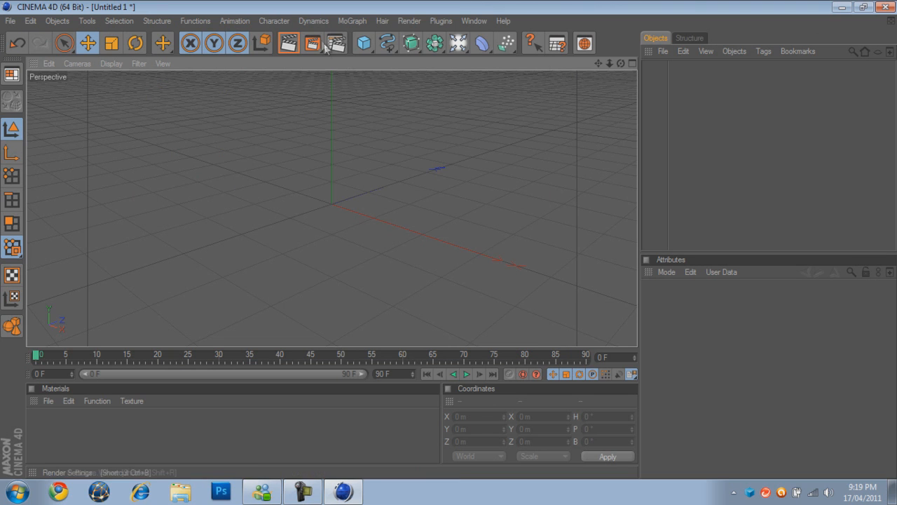
Add a MoGraph Text Object reading 'iiiii' with extrusion depth 80.
left_click(353, 20)
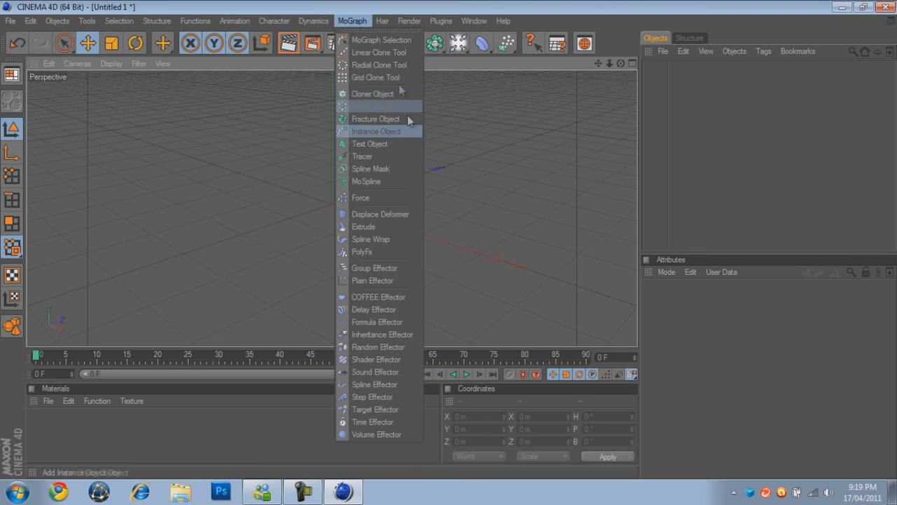
left_click(370, 144)
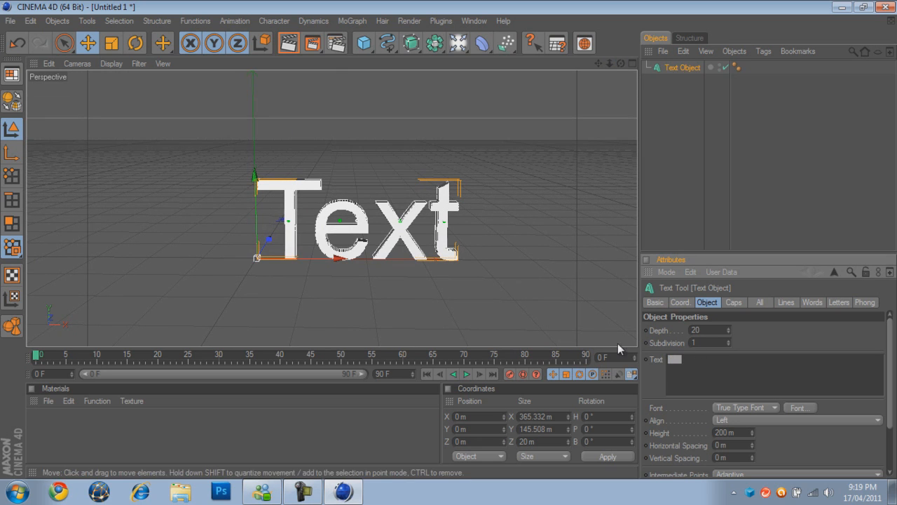
type("iiiiii")
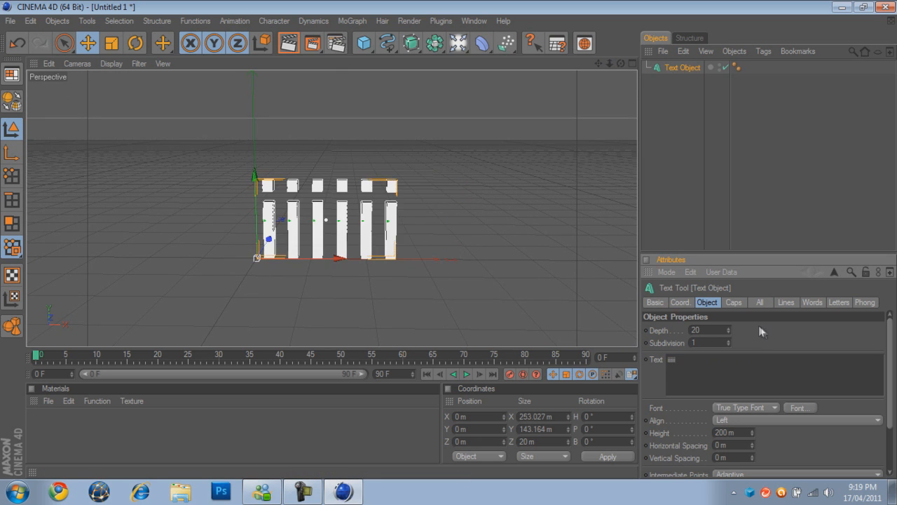
mouse_move(612, 302)
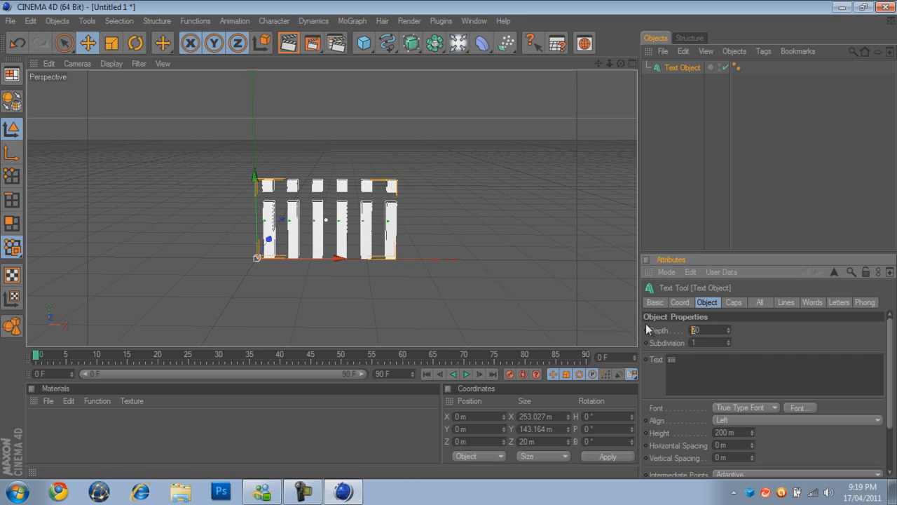
type("80")
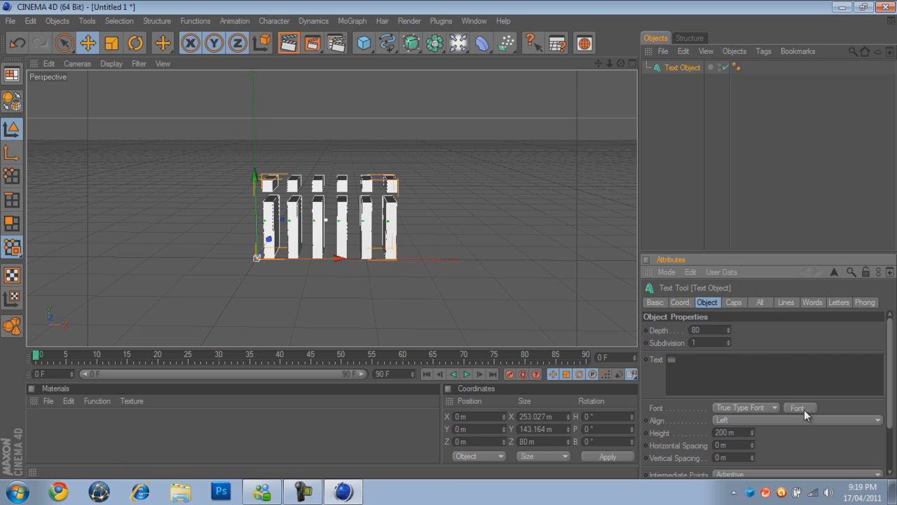
Change the iiiii text object to a different font.
left_click(798, 407)
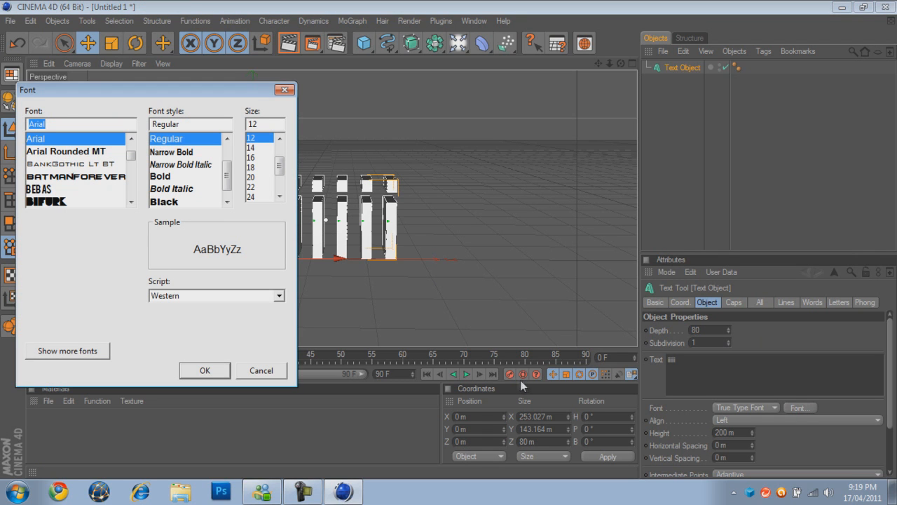
mouse_move(104, 188)
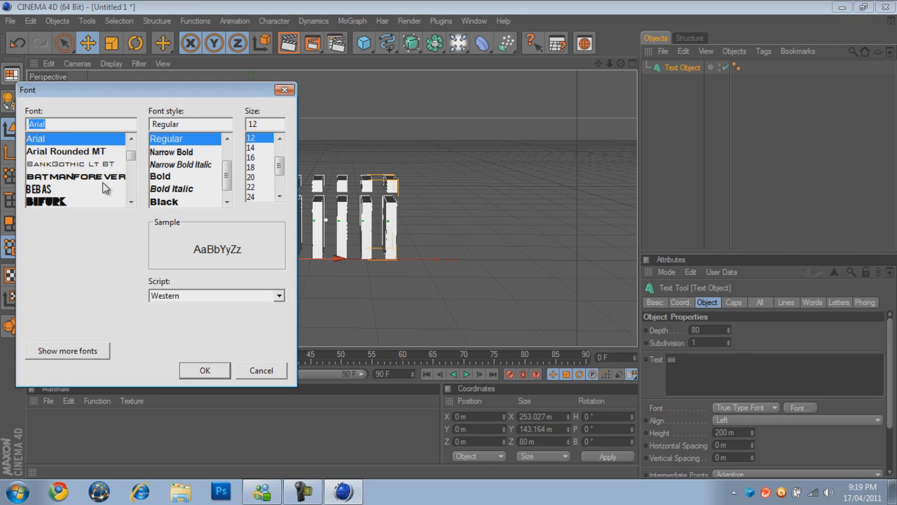
left_click(204, 370)
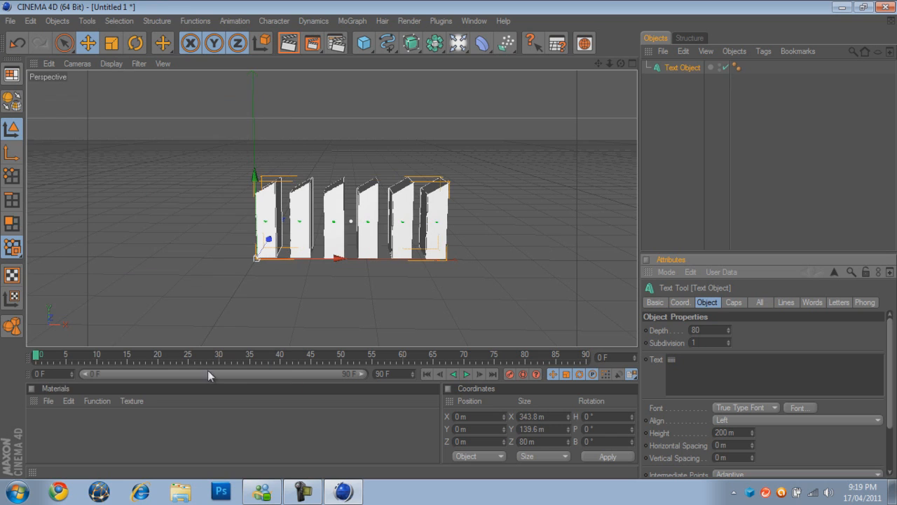
mouse_move(727, 314)
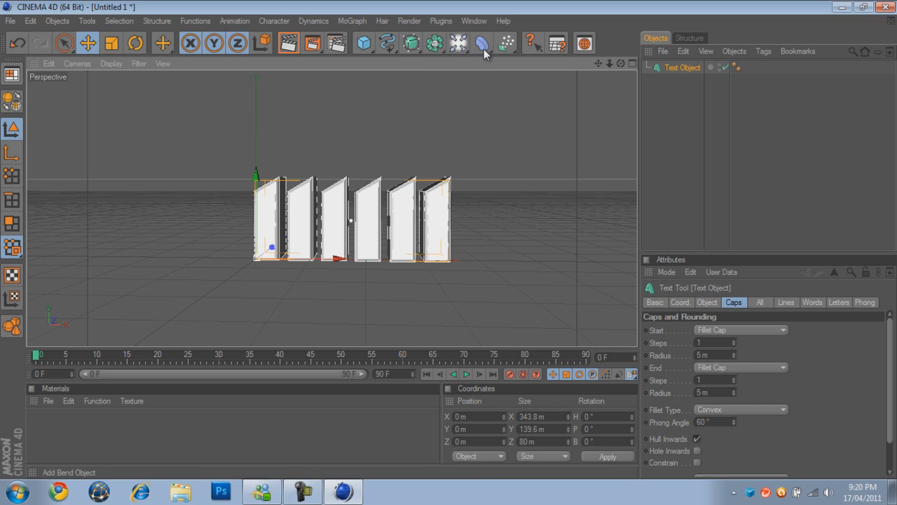
Add an Explosion deformer and make it a child of the Text Object.
left_click(482, 43)
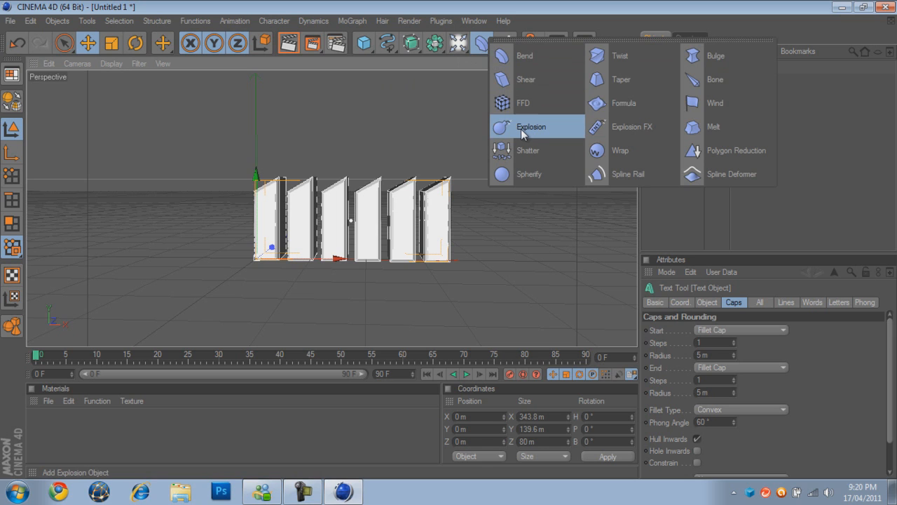
left_click(530, 126)
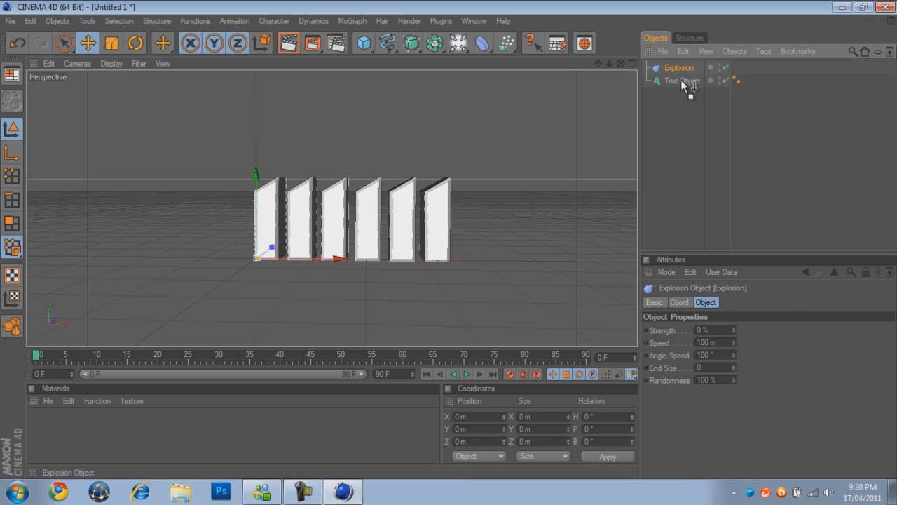
left_click_drag(679, 80, 679, 67)
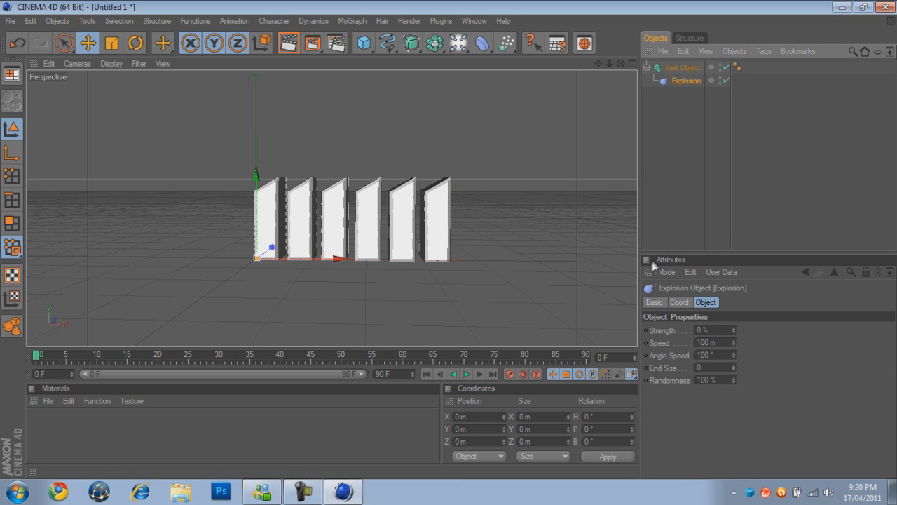
mouse_move(734, 334)
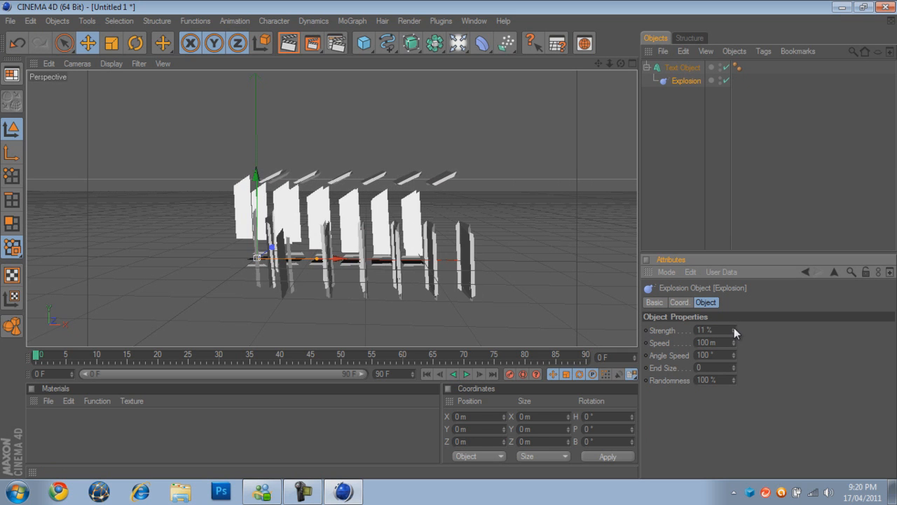
mouse_move(733, 359)
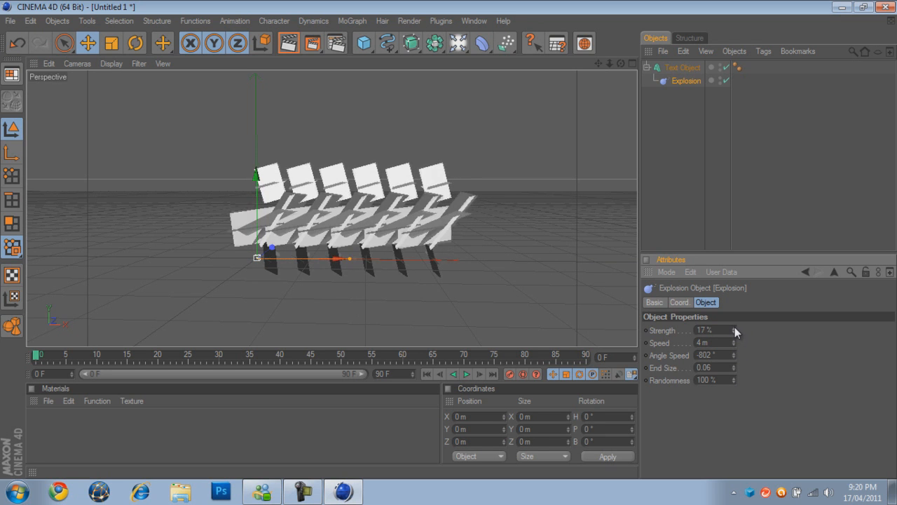
Widen the text spacing and drag the Explosion speed down to 2 m.
left_click(681, 67)
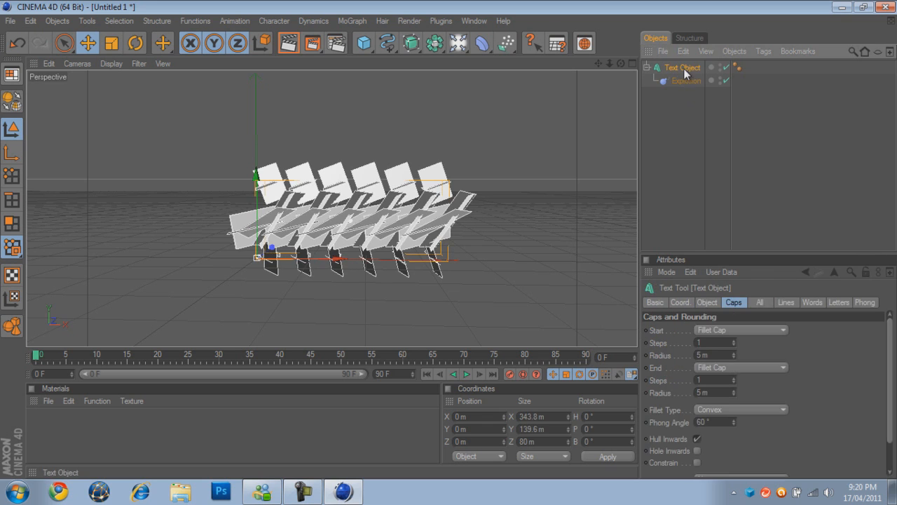
left_click(685, 81)
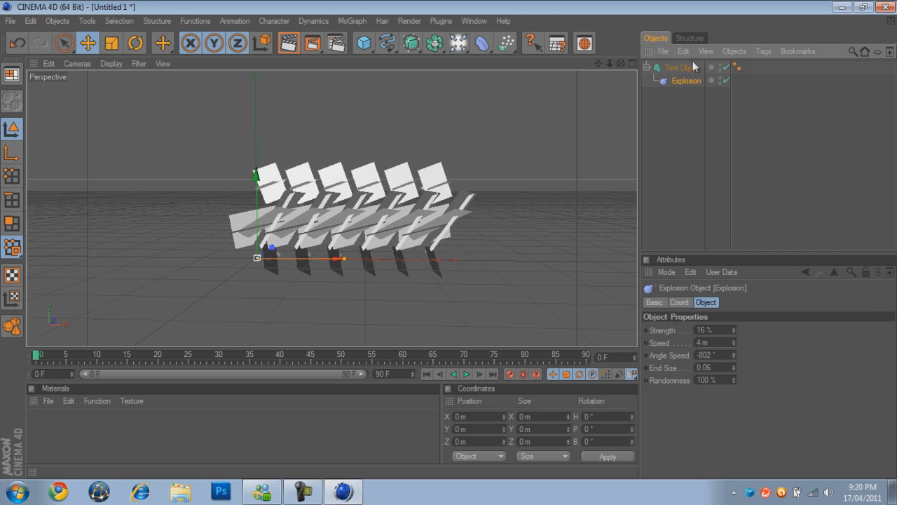
left_click(679, 67)
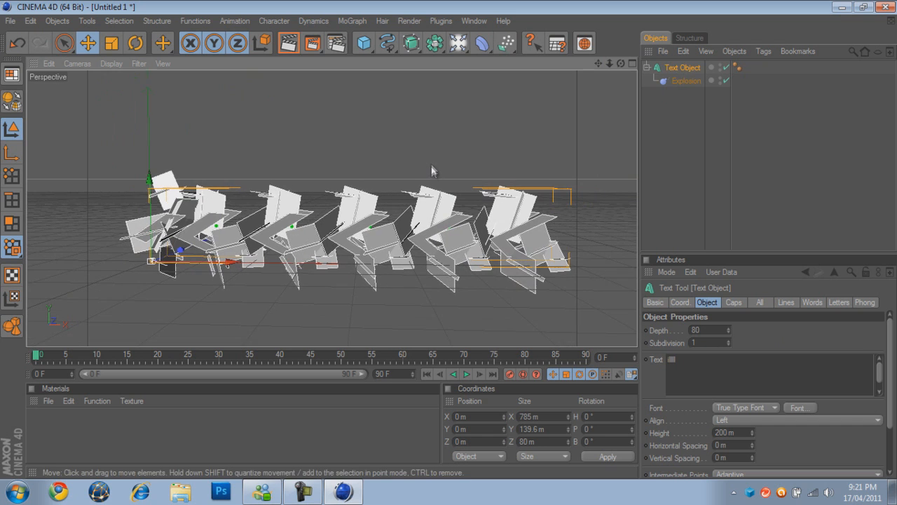
left_click(686, 81)
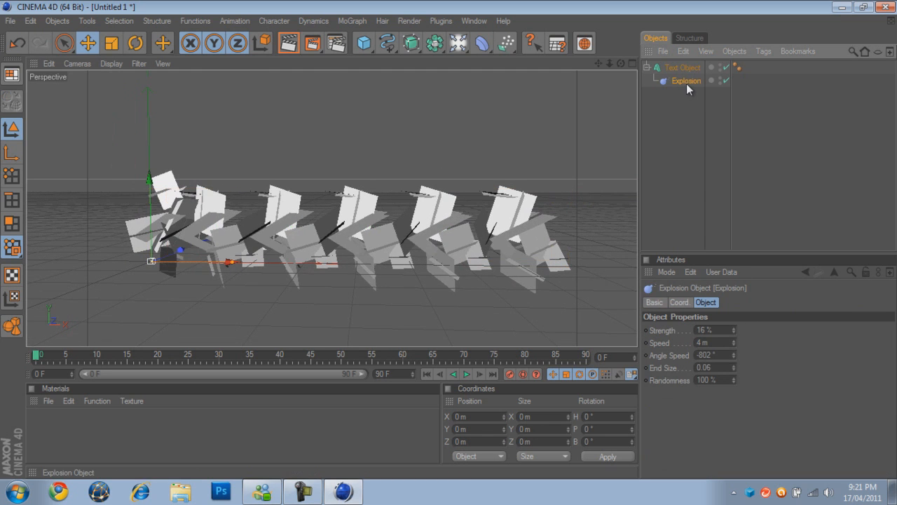
mouse_move(735, 349)
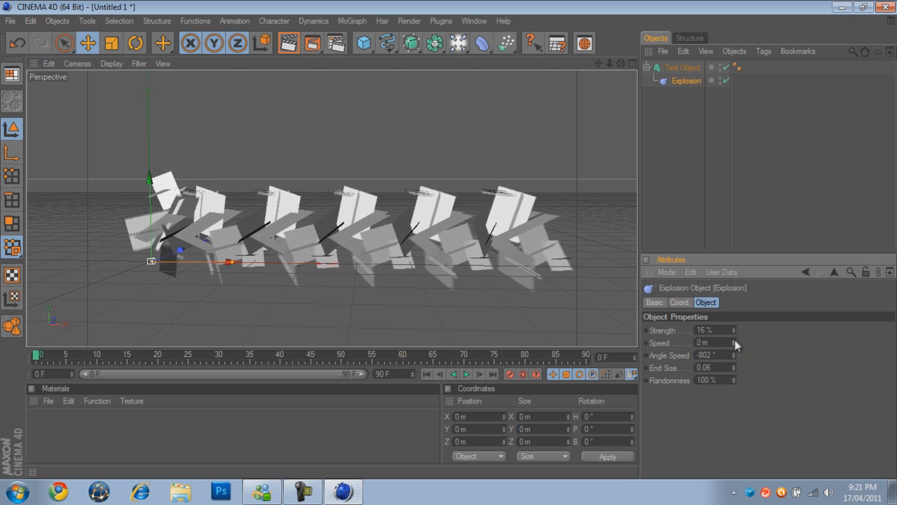
left_click_drag(708, 343, 708, 329)
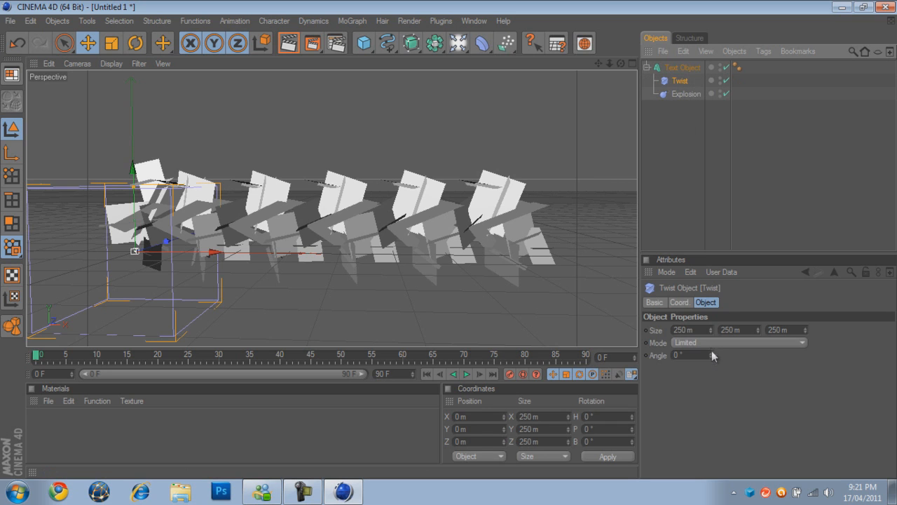
Set the Twist deformer to Unlimited mode with an angle of about −13°.
left_click(738, 342)
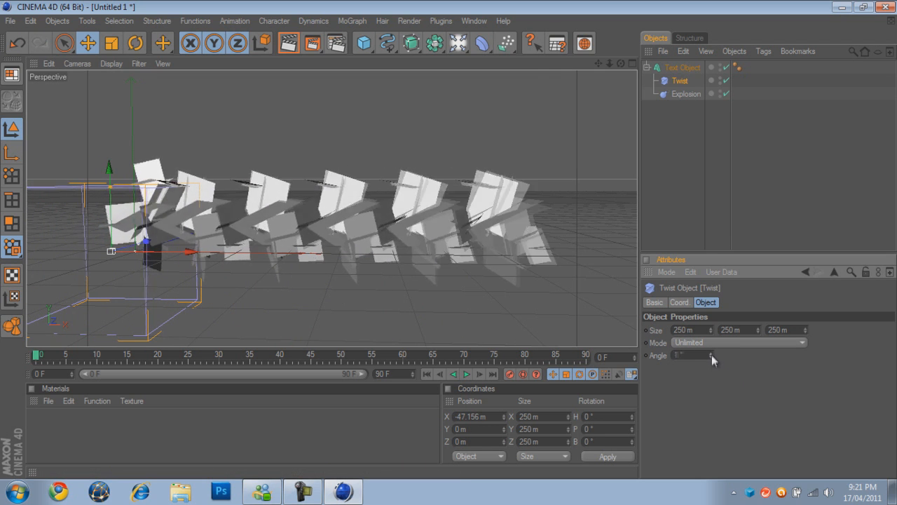
left_click_drag(690, 356, 711, 355)
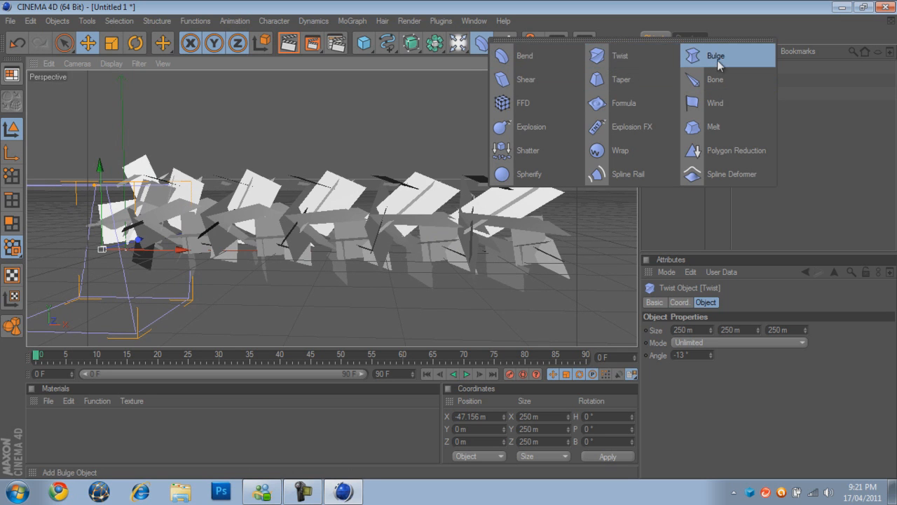
Add an Unlimited Bulge deformer, move it mid-text, and set strength to -1%.
left_click(715, 55)
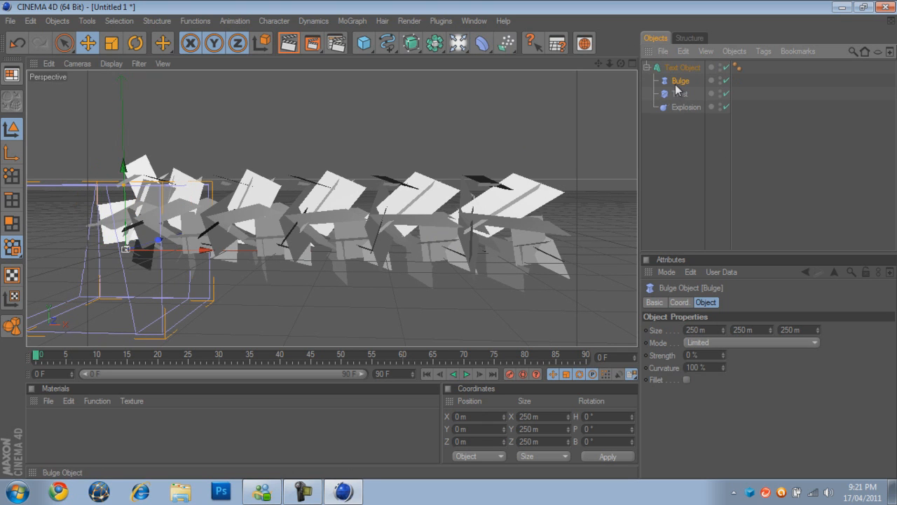
left_click(750, 342)
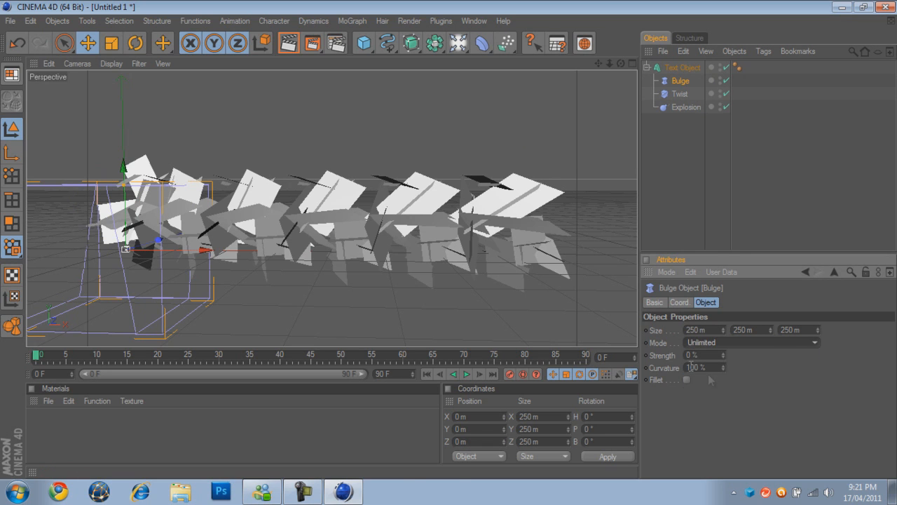
left_click_drag(203, 251, 417, 251)
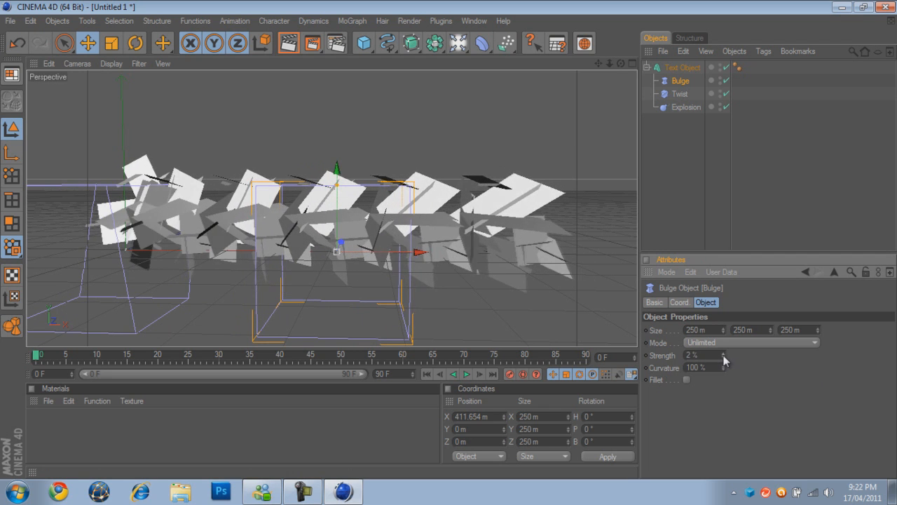
left_click_drag(700, 355, 724, 355)
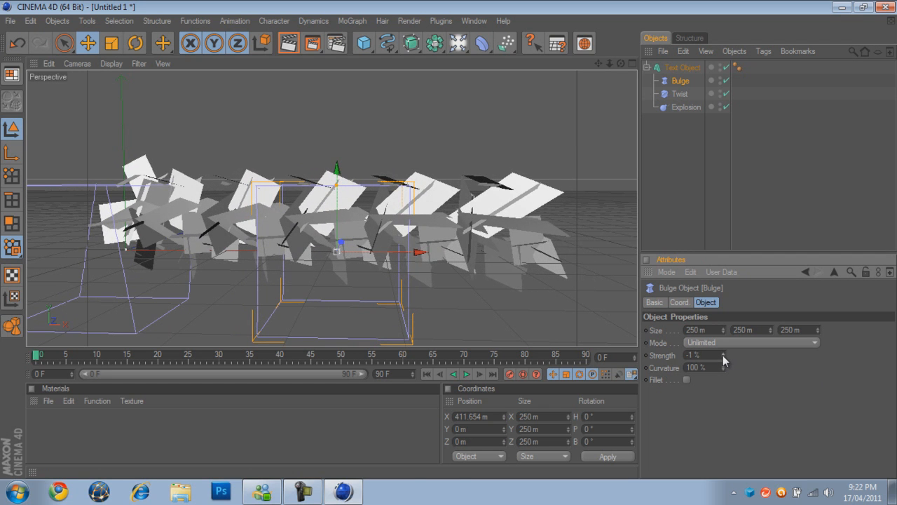
mouse_move(289, 44)
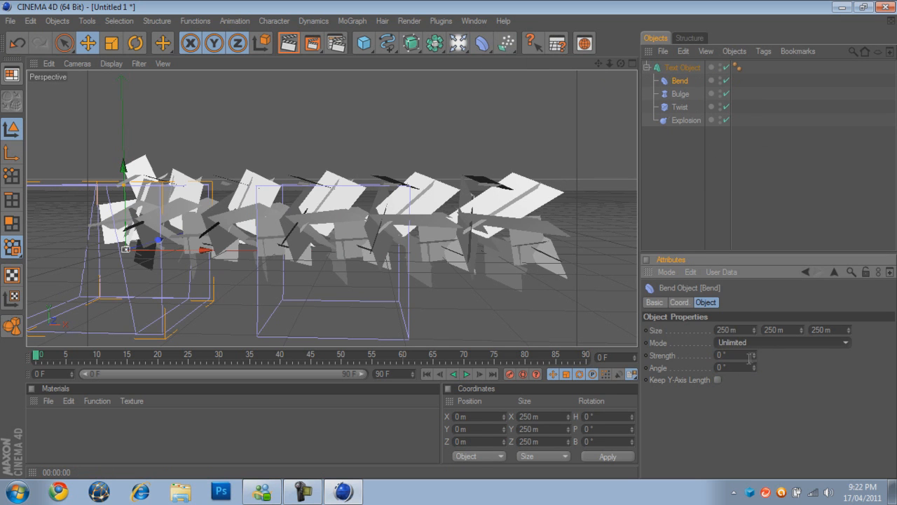
Try a strong Bend deformer strength, then remove the Bend deformer.
left_click_drag(732, 356, 756, 359)
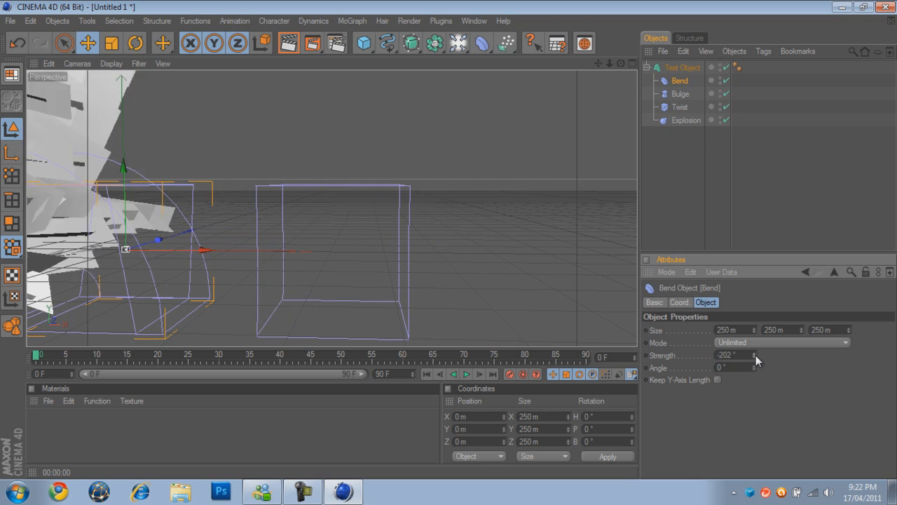
left_click_drag(736, 355, 736, 355)
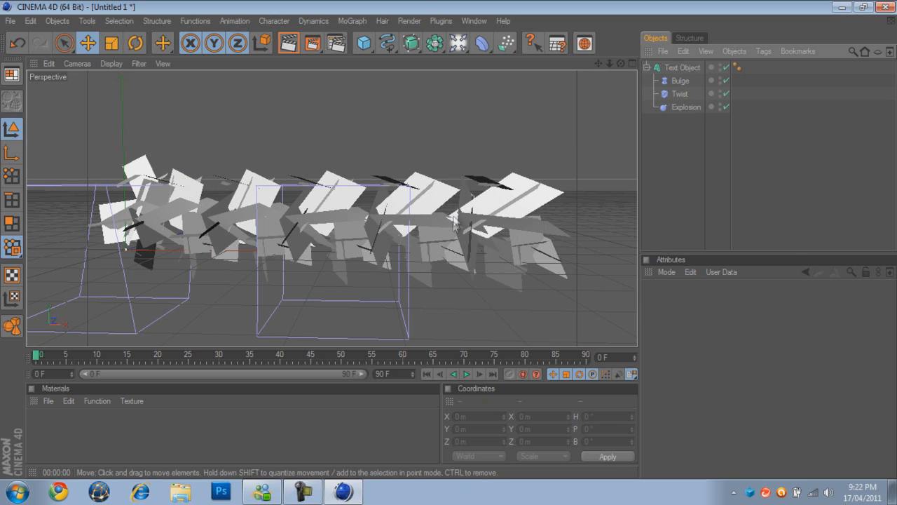
mouse_move(301, 210)
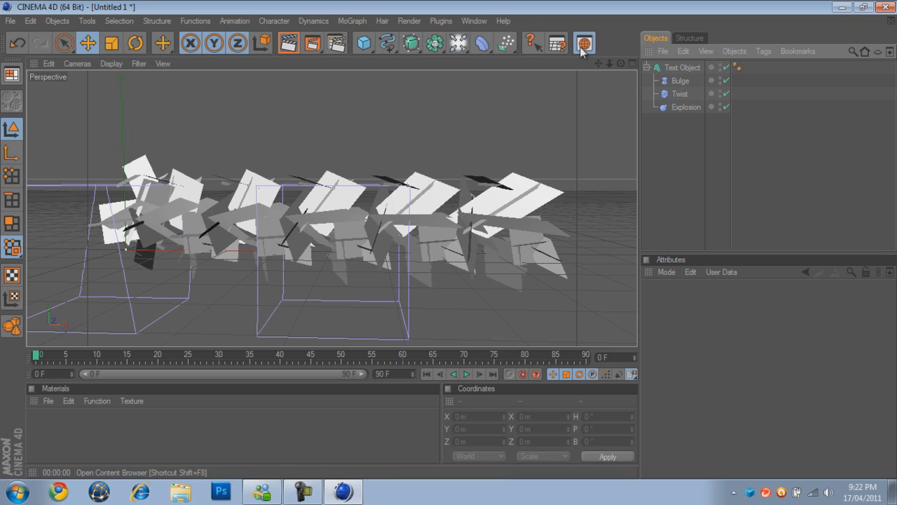
Load the Light Kit Pro RingLight and OverheadSoftbox presets from the Content Browser.
left_click(584, 43)
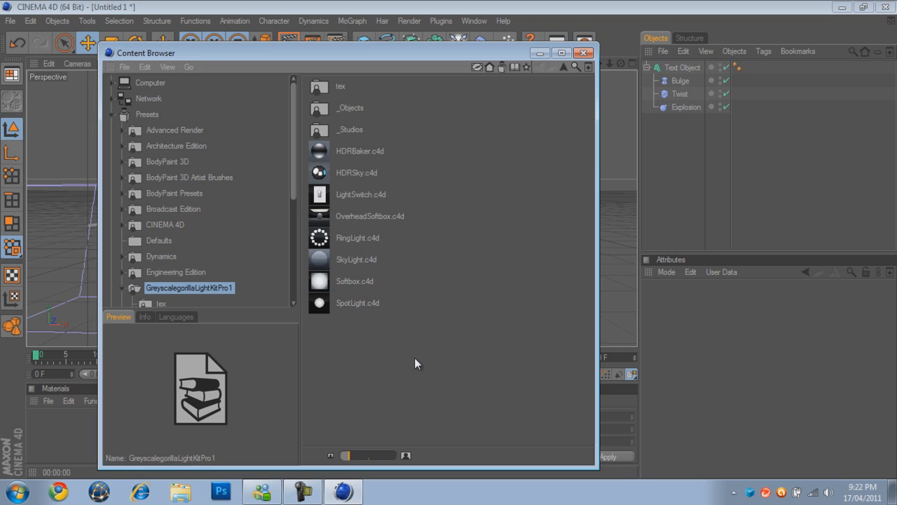
mouse_move(409, 353)
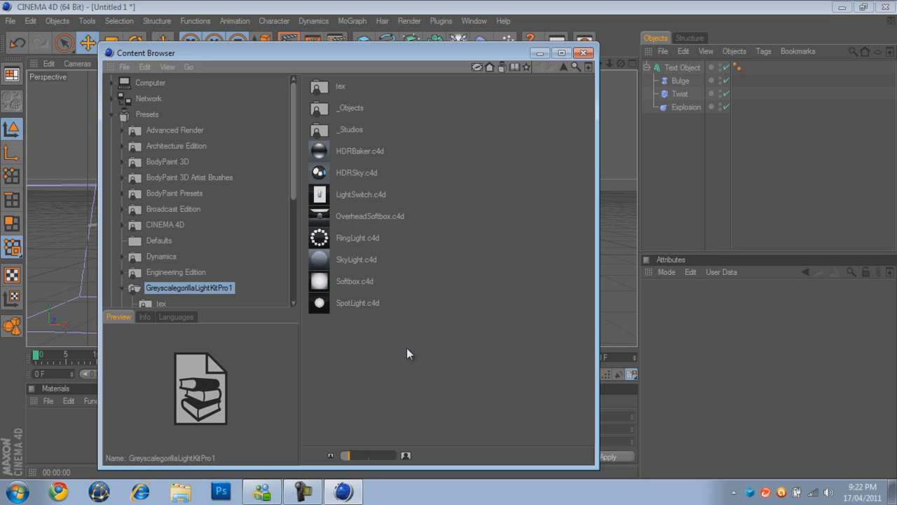
mouse_move(364, 247)
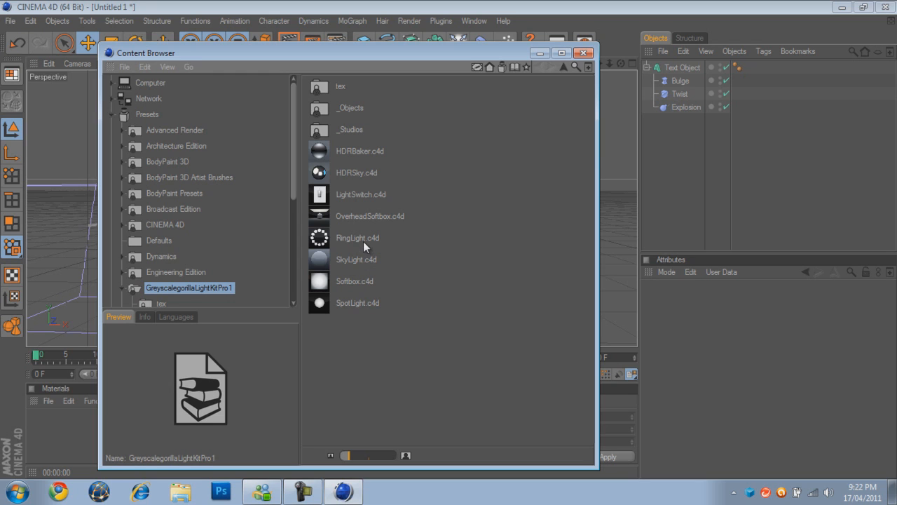
mouse_move(374, 246)
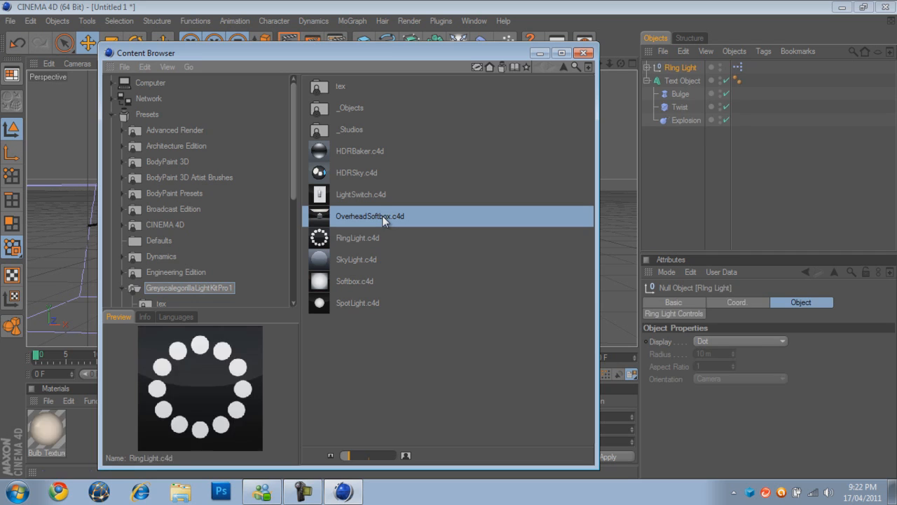
double_click(370, 216)
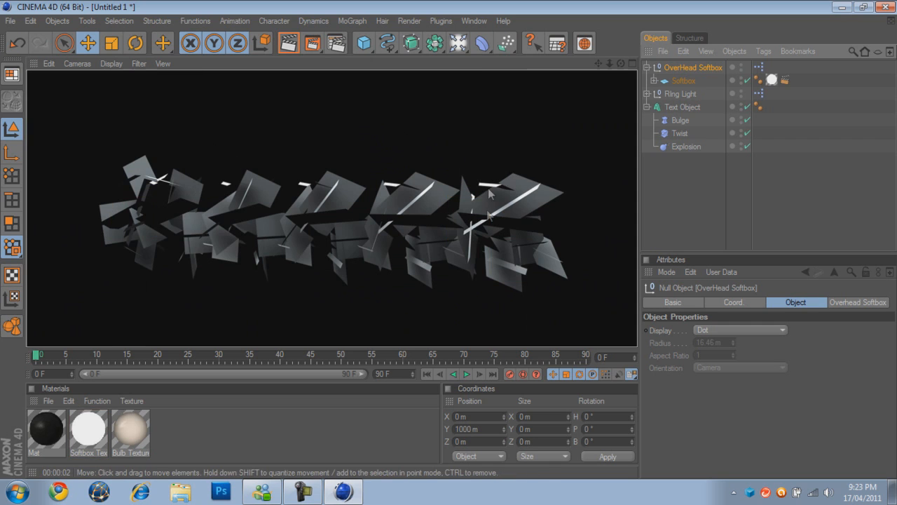
mouse_move(441, 225)
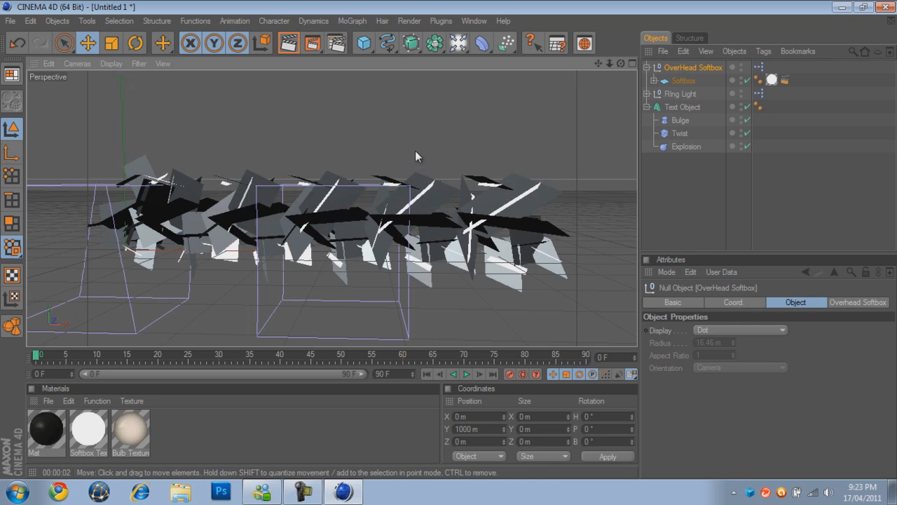
Add a second RingLight preset, move Ring Light.1 low and right, and preview-render.
left_click(679, 80)
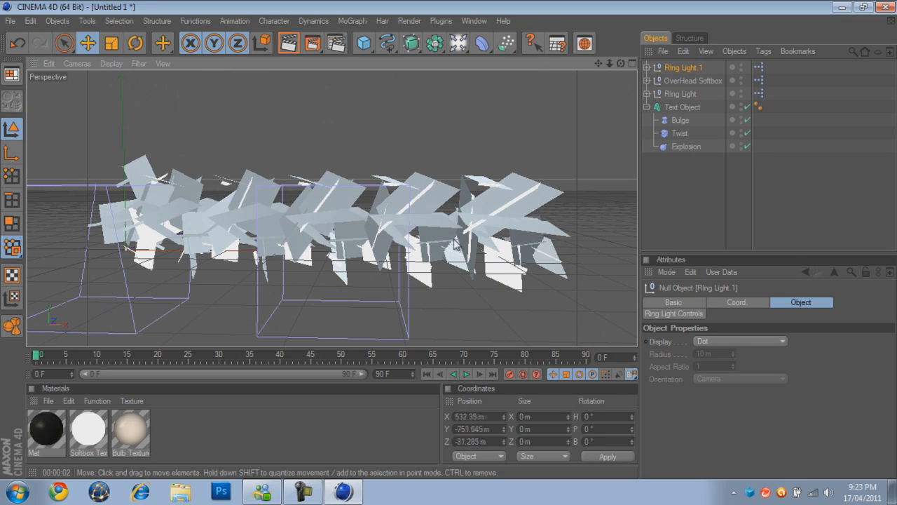
left_click_drag(455, 245, 452, 234)
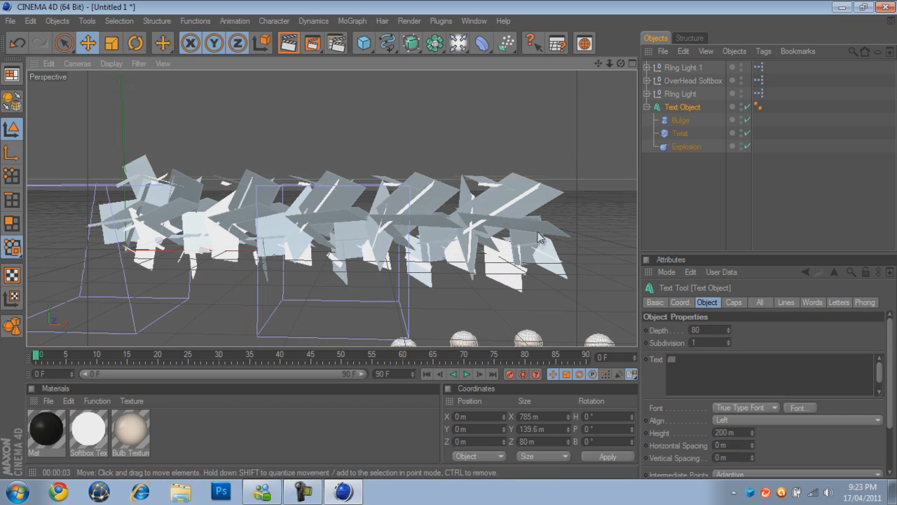
left_click(684, 67)
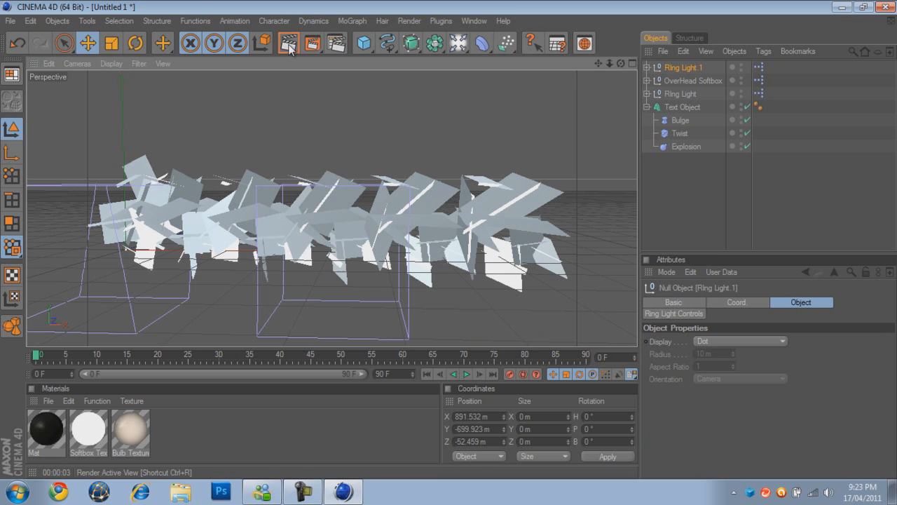
left_click(288, 42)
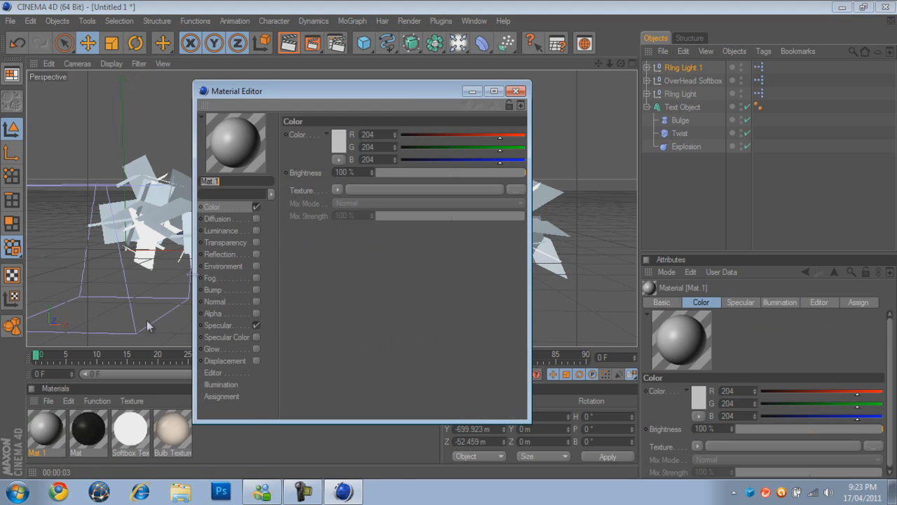
Give Mat.1 a 65,65,65 dark grey colour with reflection, and apply it to the text.
left_click(339, 134)
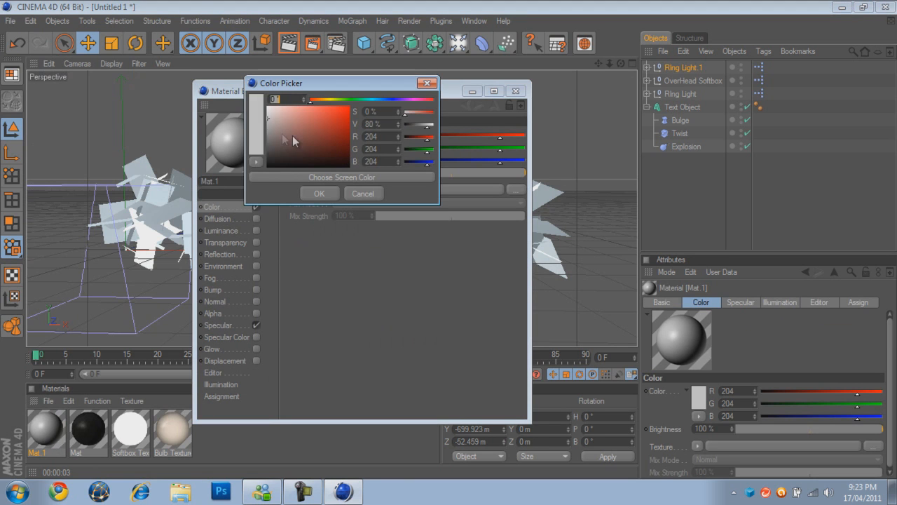
left_click(319, 193)
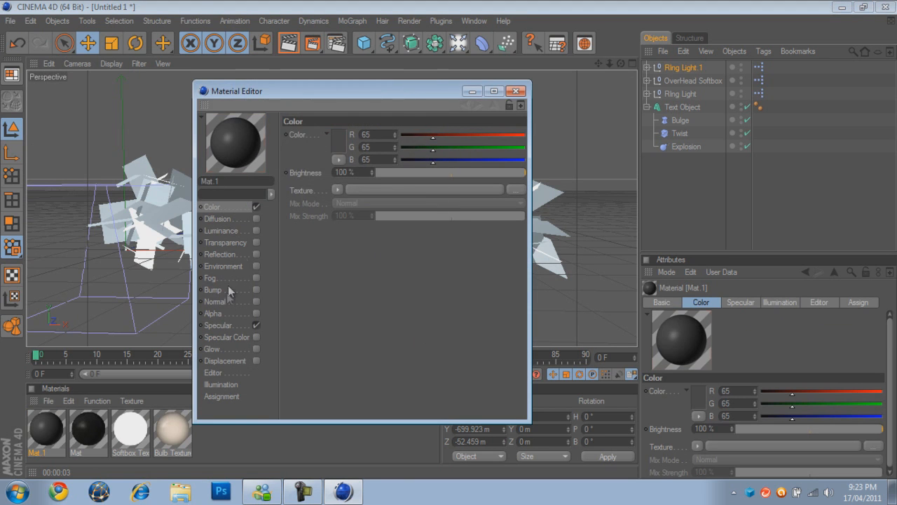
mouse_move(239, 322)
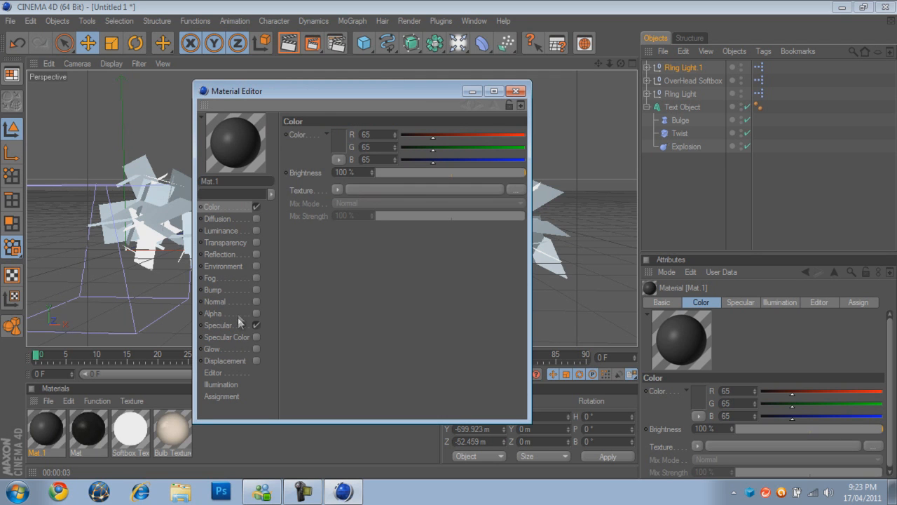
left_click(220, 253)
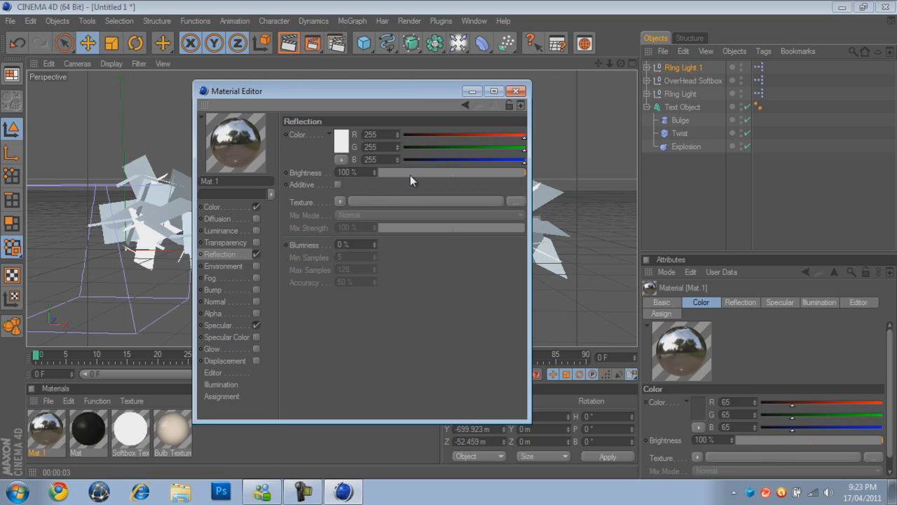
left_click(516, 91)
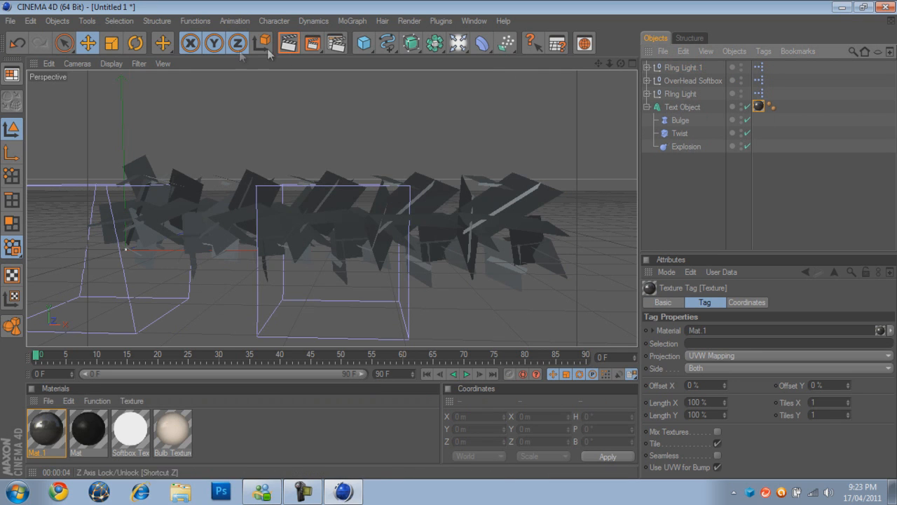
Open Render Settings to save PNG output with an alpha channel.
left_click(288, 43)
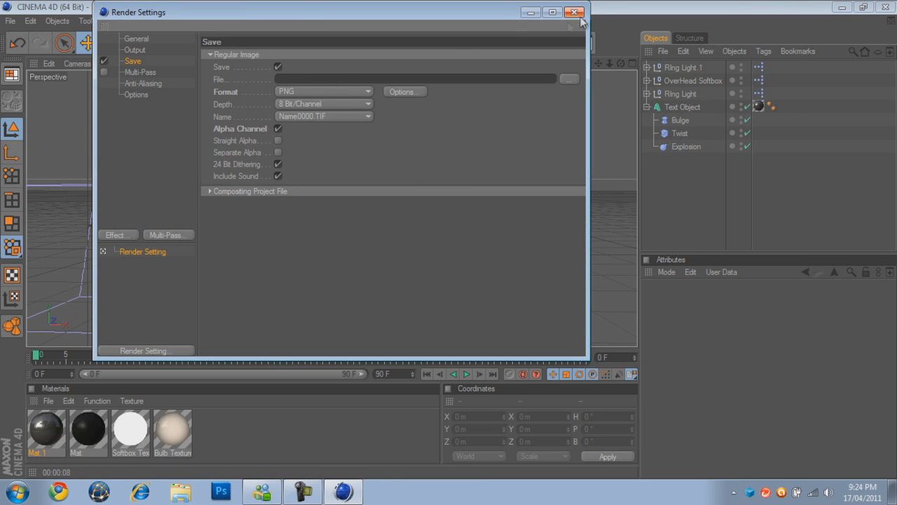
Close Render Settings, collapse Text Object, and change its text to 'Camms'.
left_click(574, 12)
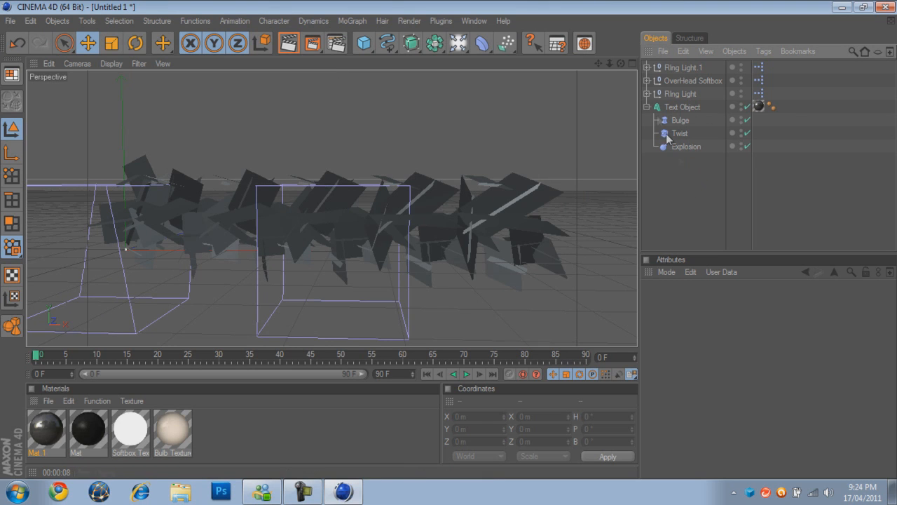
left_click(646, 107)
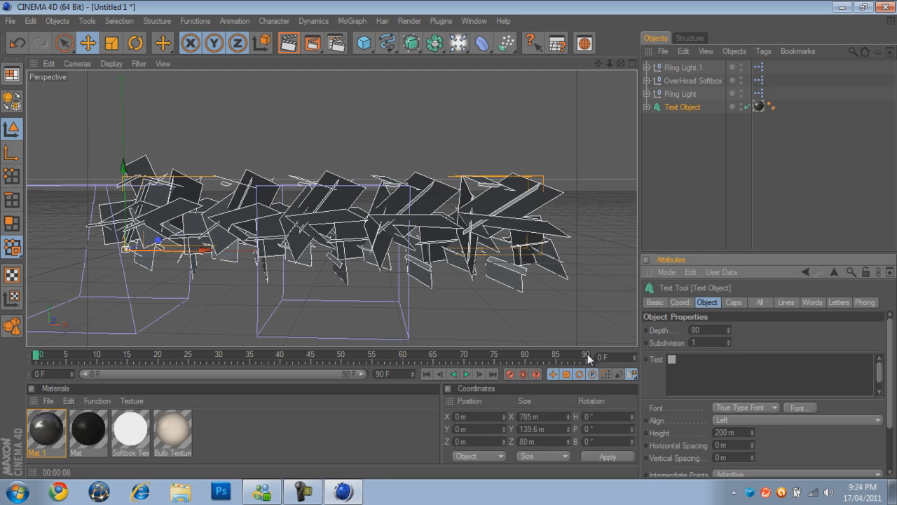
type("Camms")
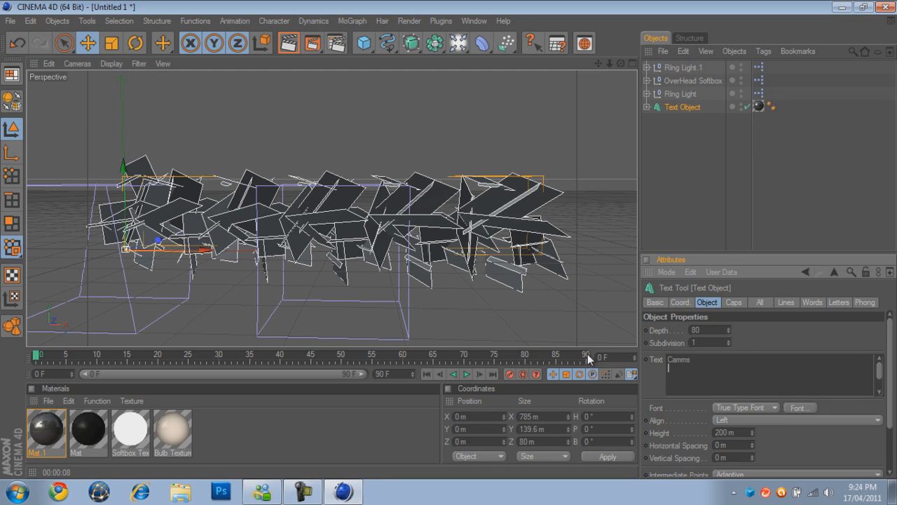